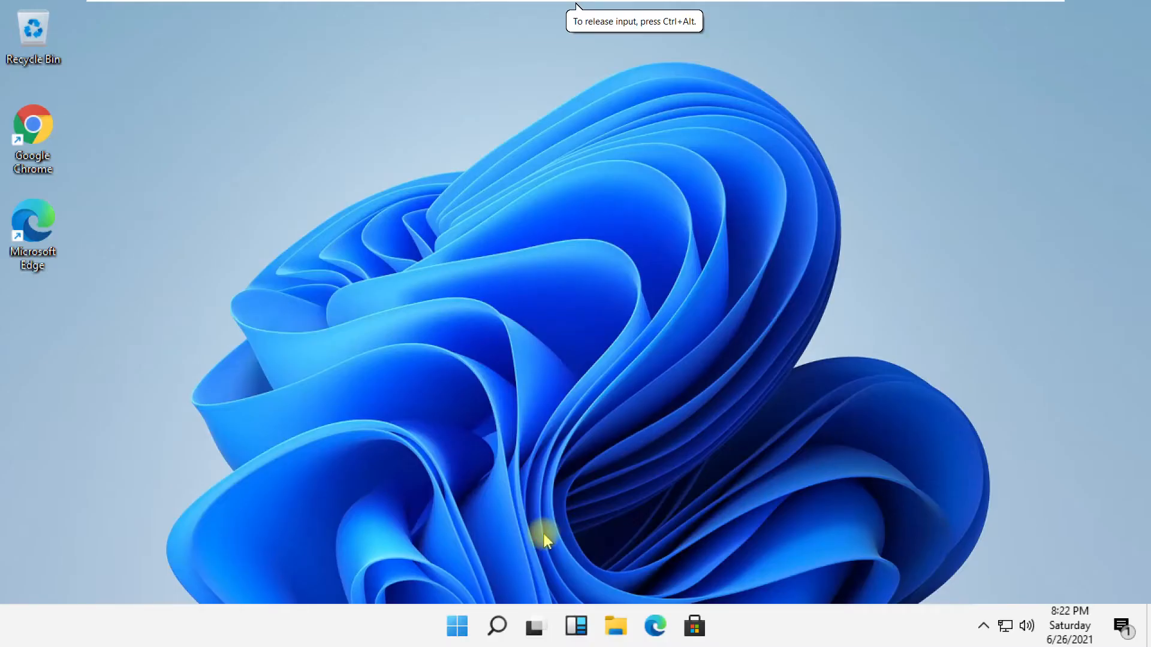
# Search for the Run app and enter services.msc in its Open field.
pyautogui.click(497, 625)
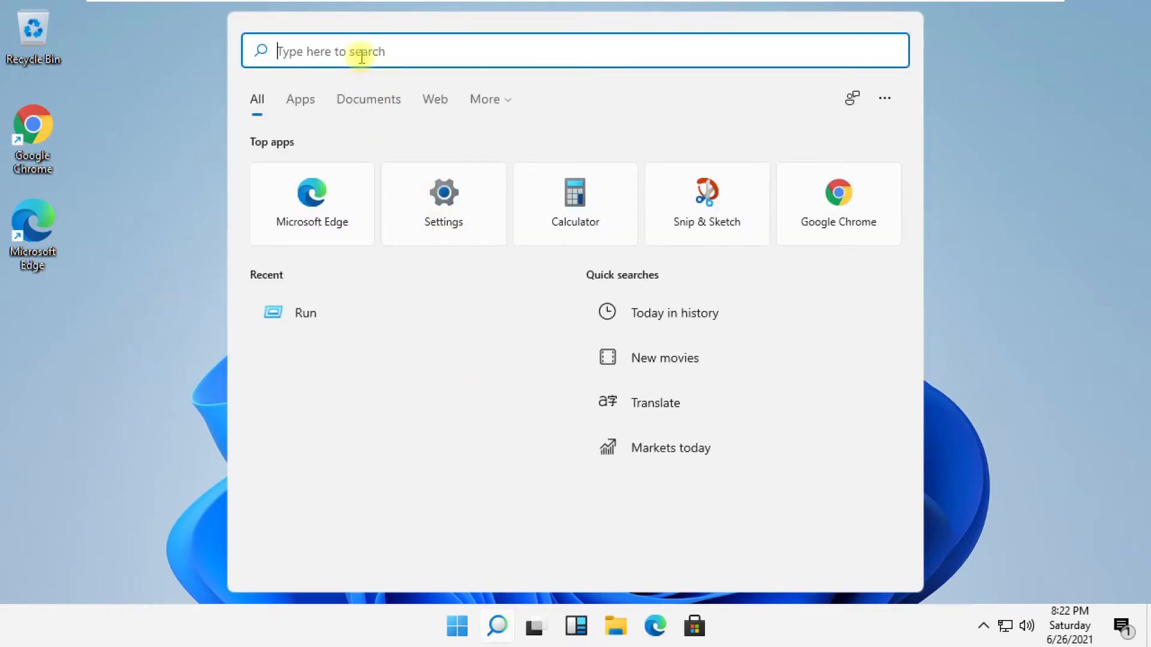
pyautogui.write('run')
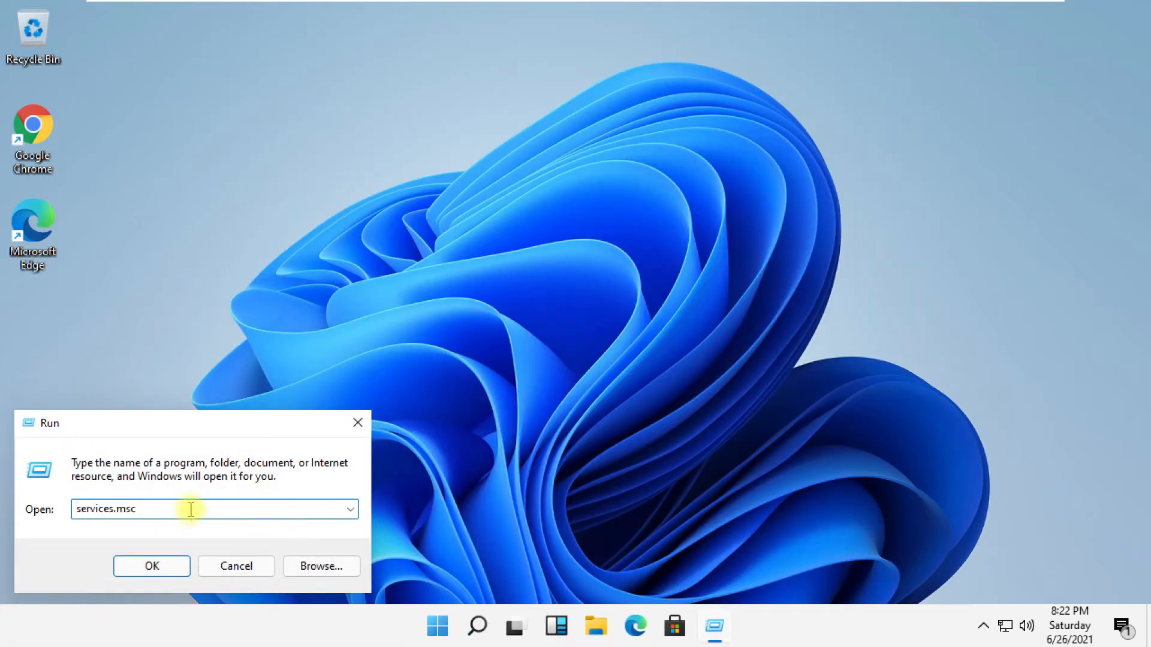
pyautogui.moveTo(121, 527)
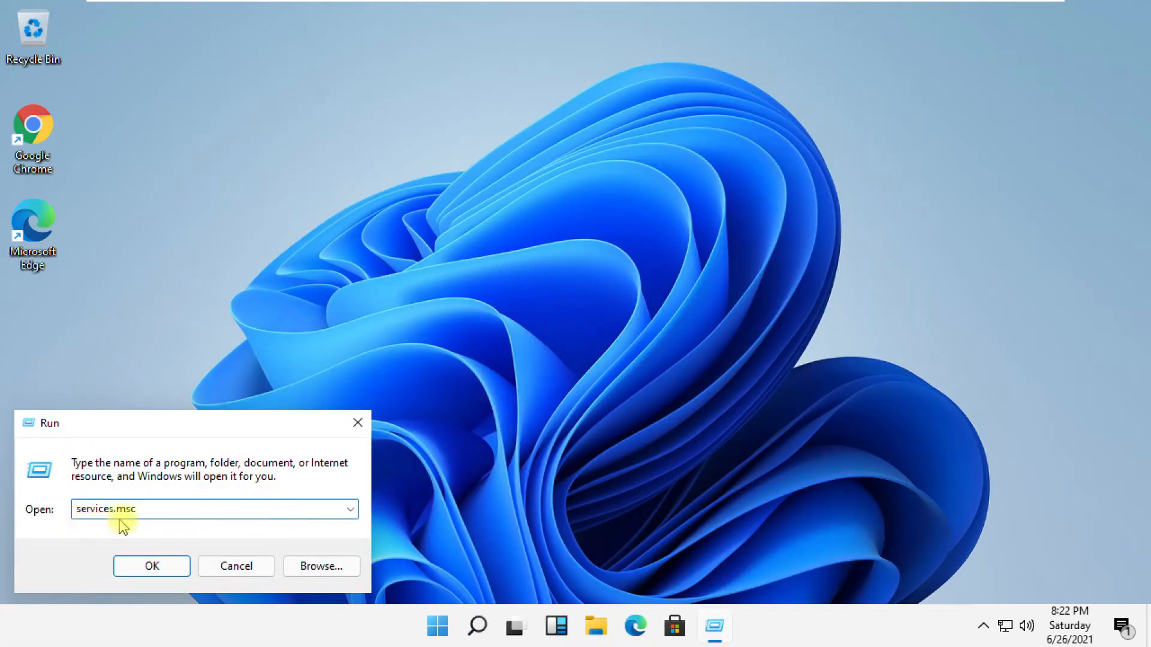
# Launch services.msc, then select and right-click the Disabled SysMain service.
pyautogui.click(151, 566)
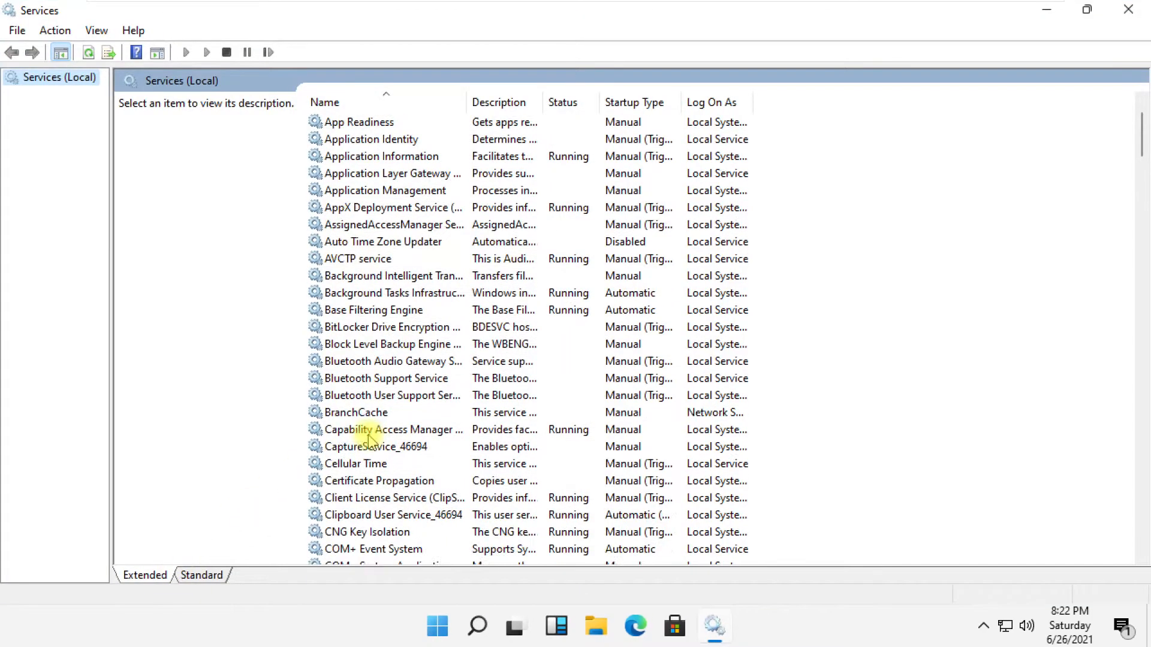
pyautogui.click(391, 429)
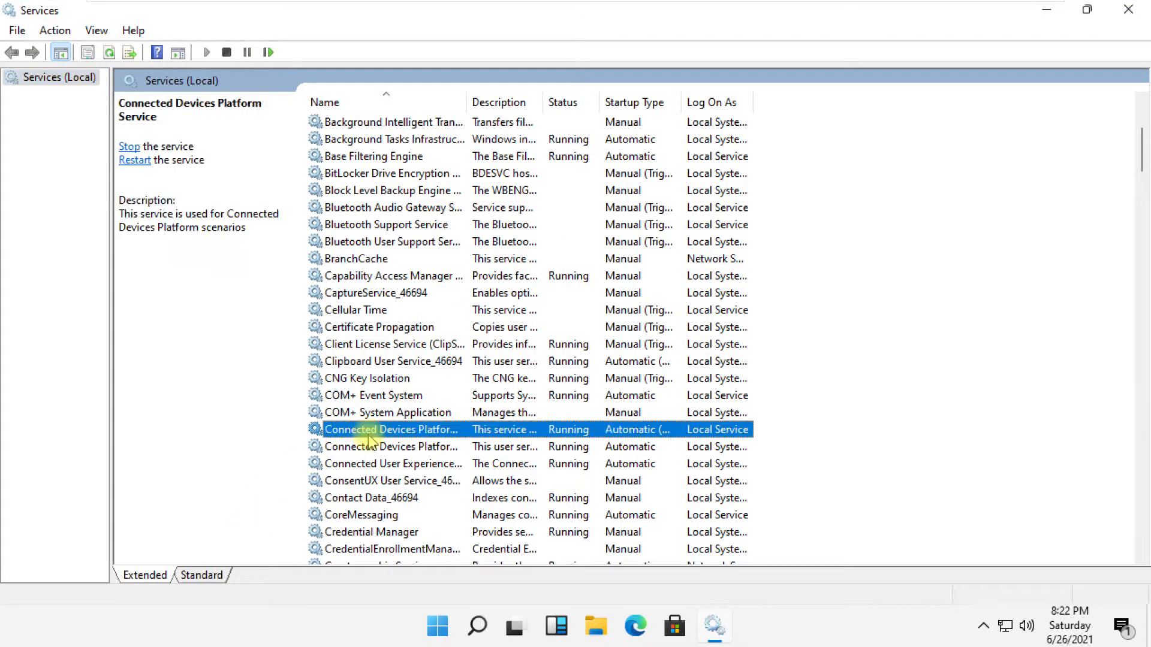
pyautogui.scroll(-3)
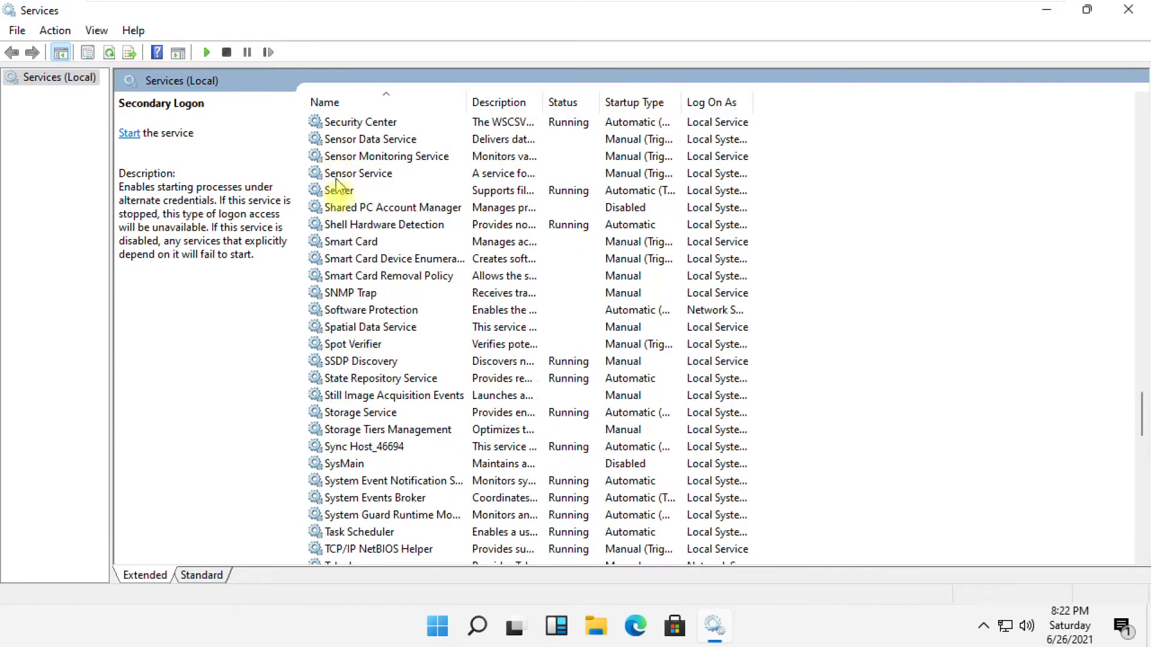
pyautogui.click(352, 463)
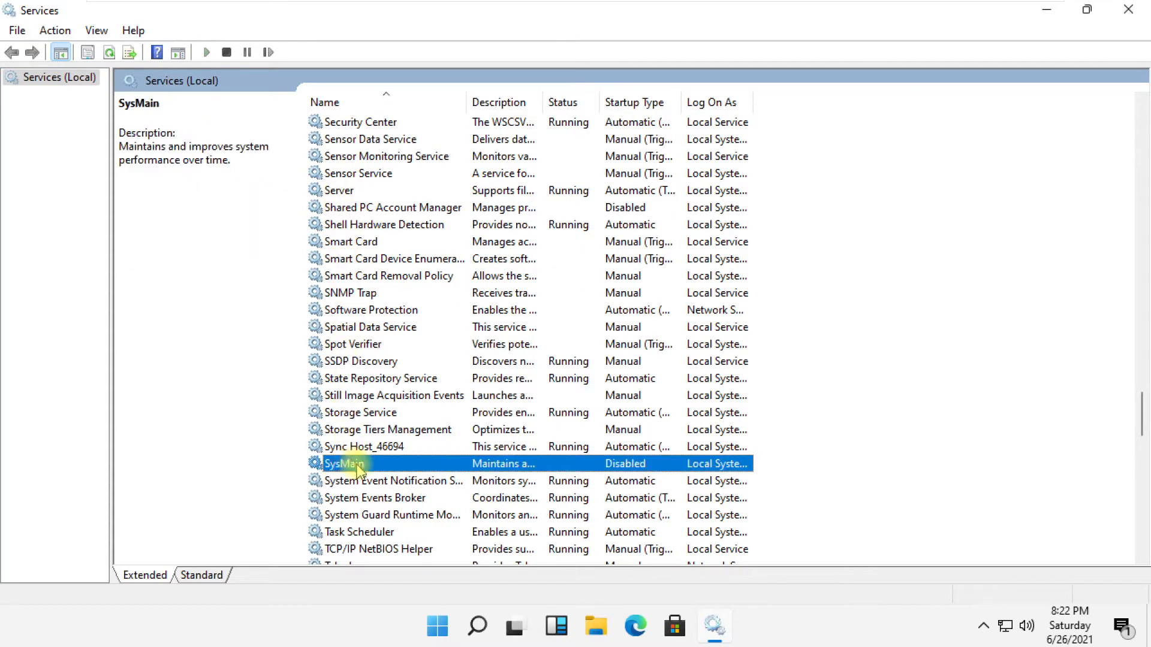
pyautogui.moveTo(448, 466)
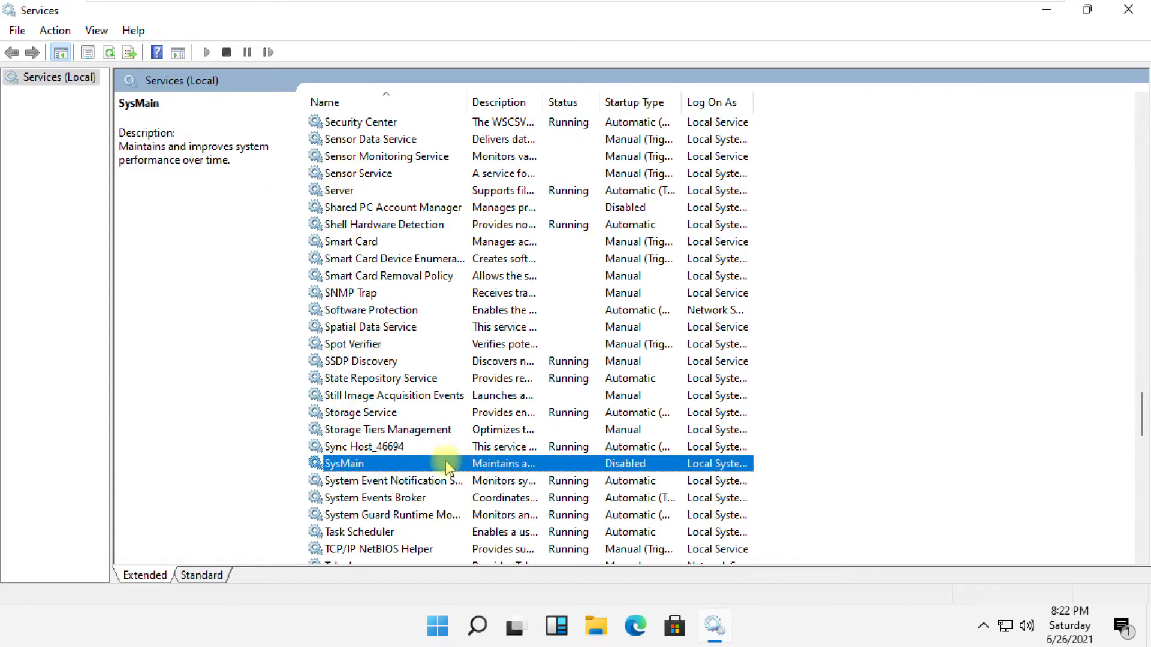
pyautogui.rightClick(343, 463)
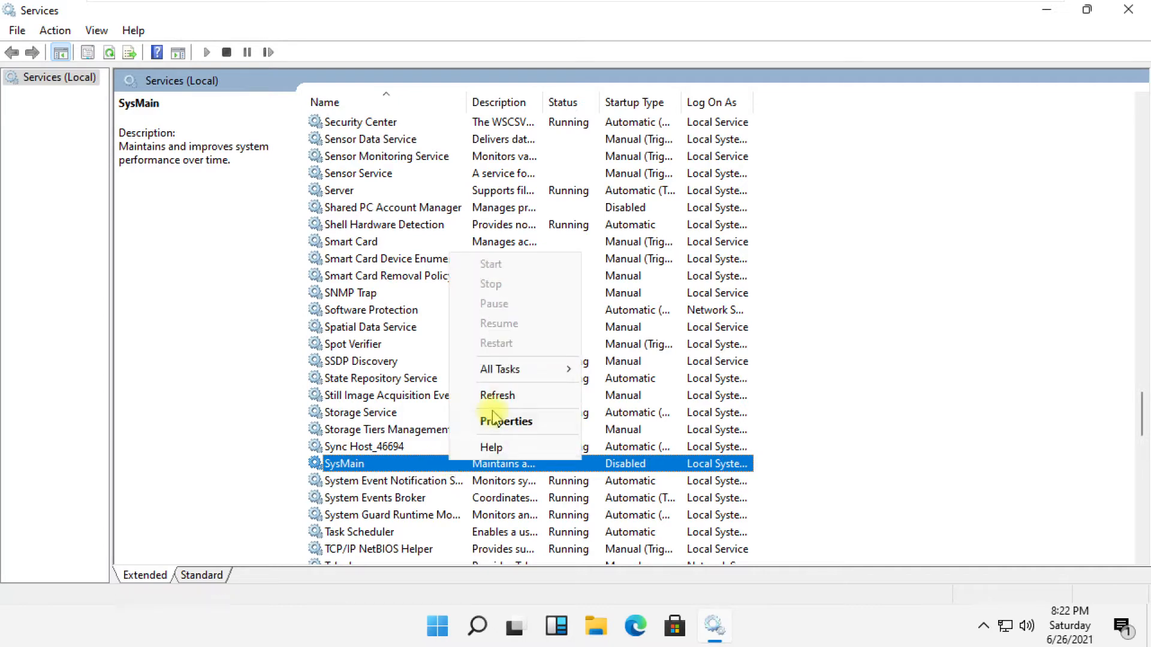
# Set SysMain's startup type to Automatic, start the service, and close its Properties.
pyautogui.click(506, 421)
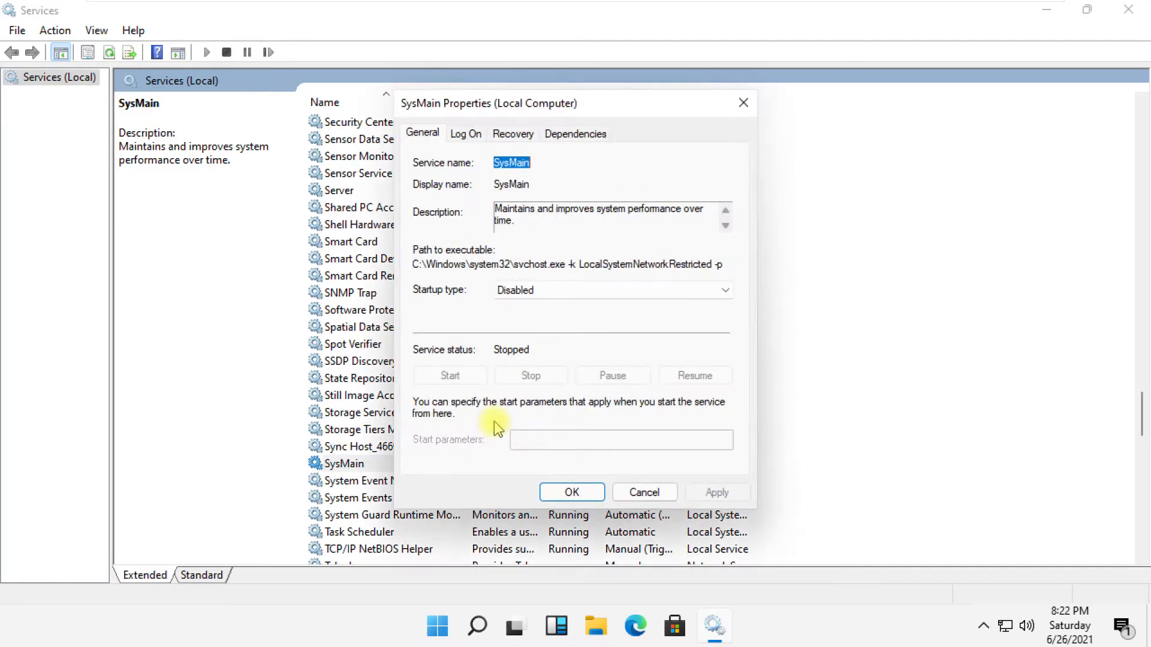
pyautogui.click(723, 290)
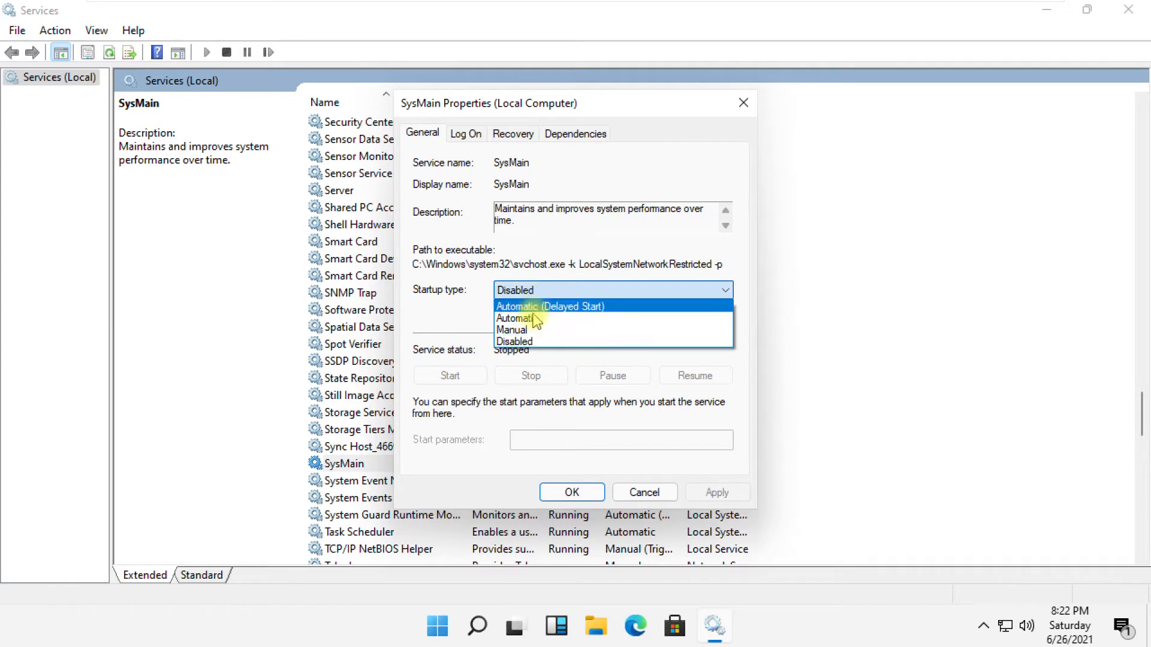
pyautogui.click(516, 317)
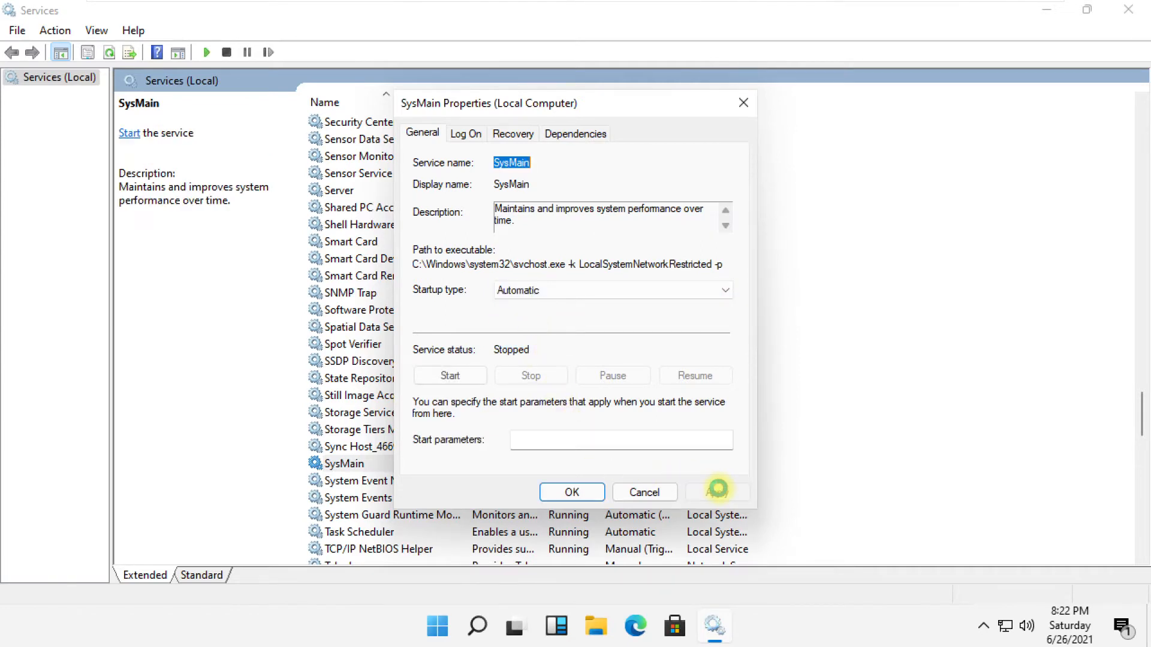
pyautogui.click(449, 375)
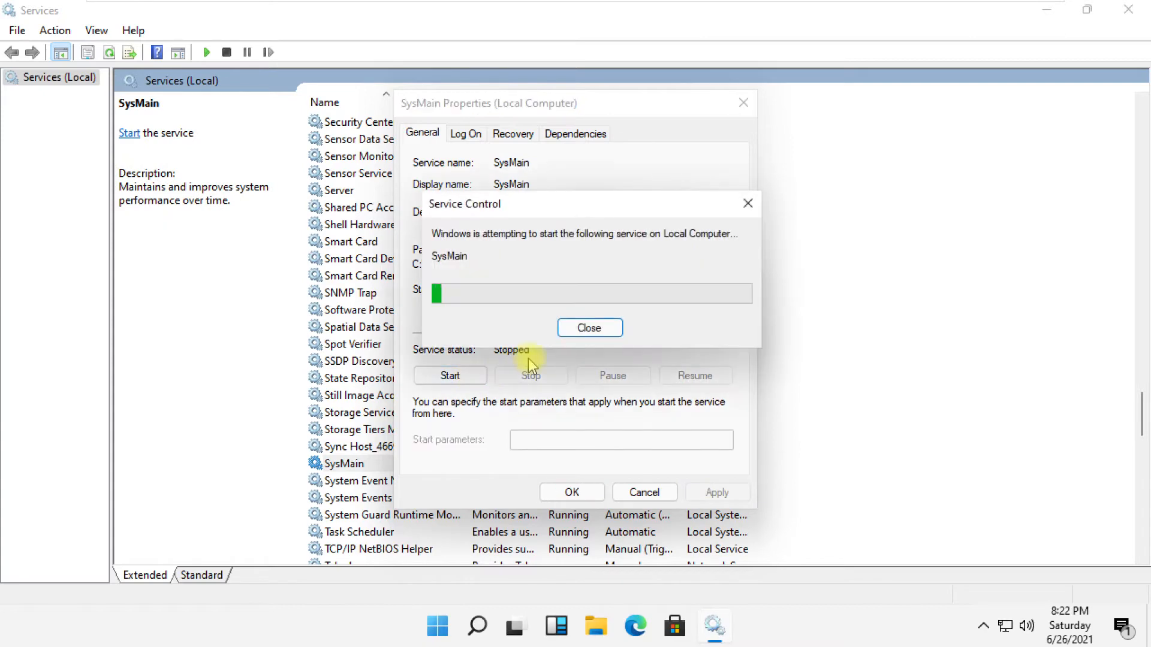
pyautogui.click(589, 328)
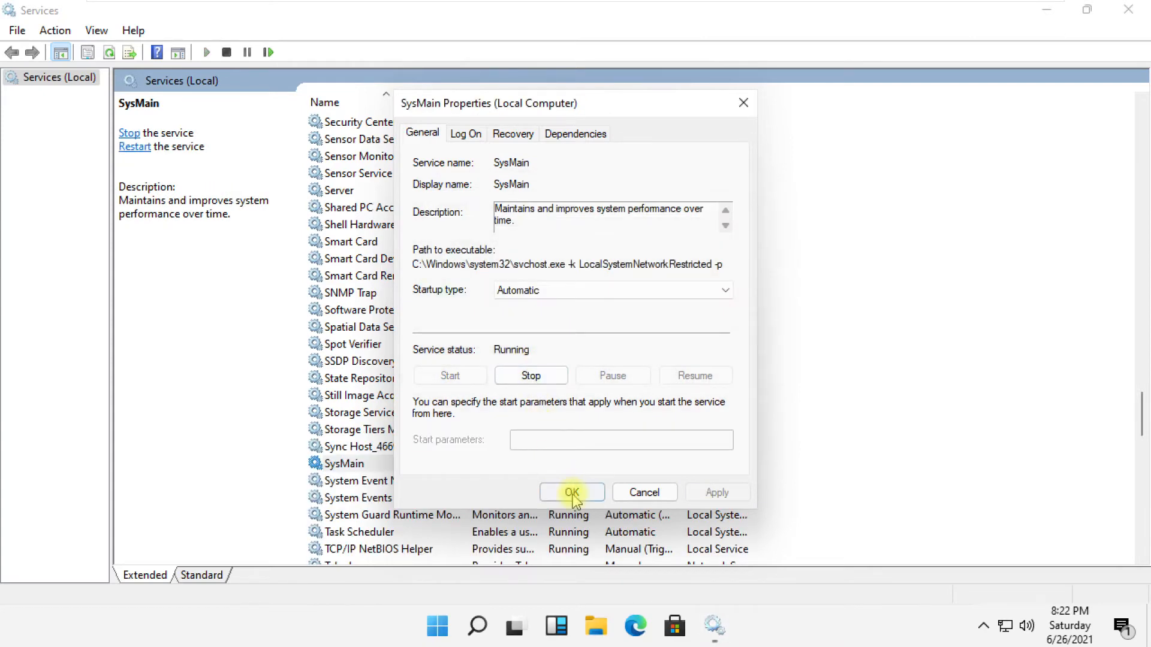
pyautogui.click(572, 493)
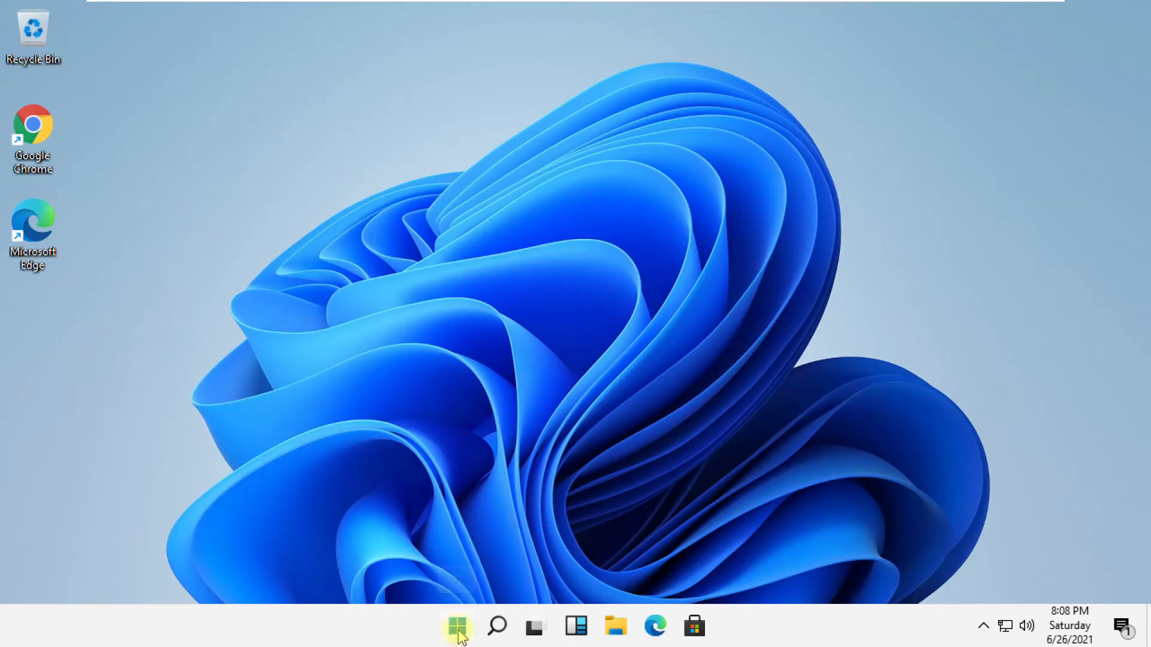
# Open Settings > System > About and scroll down to the Related settings links.
pyautogui.click(457, 625)
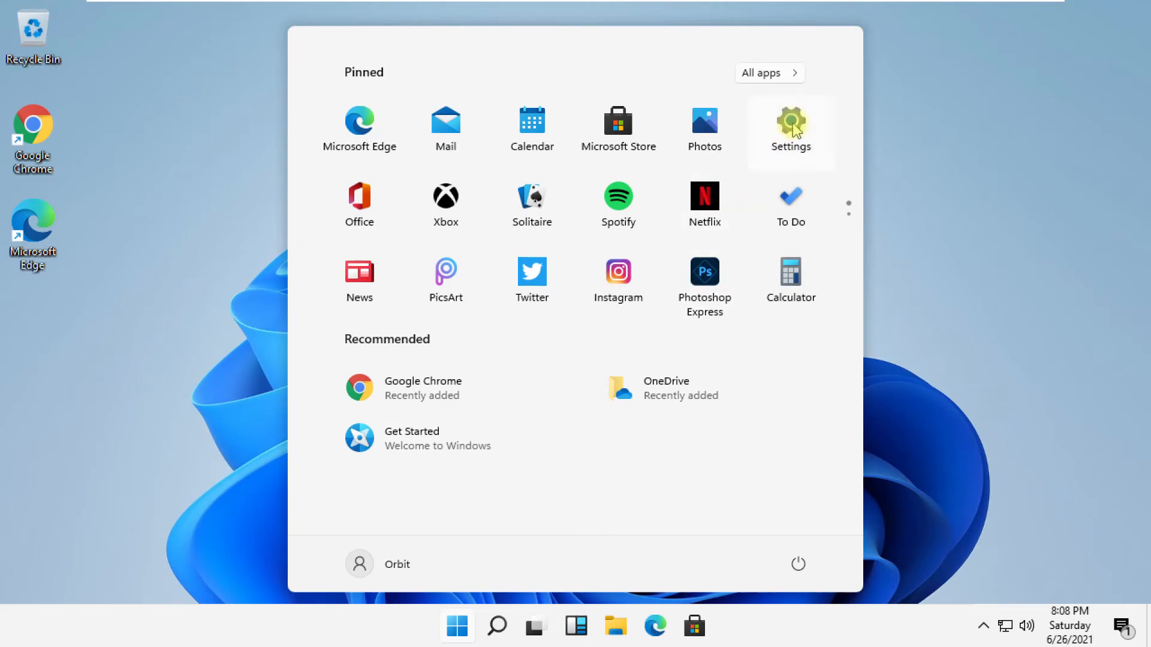
pyautogui.click(790, 127)
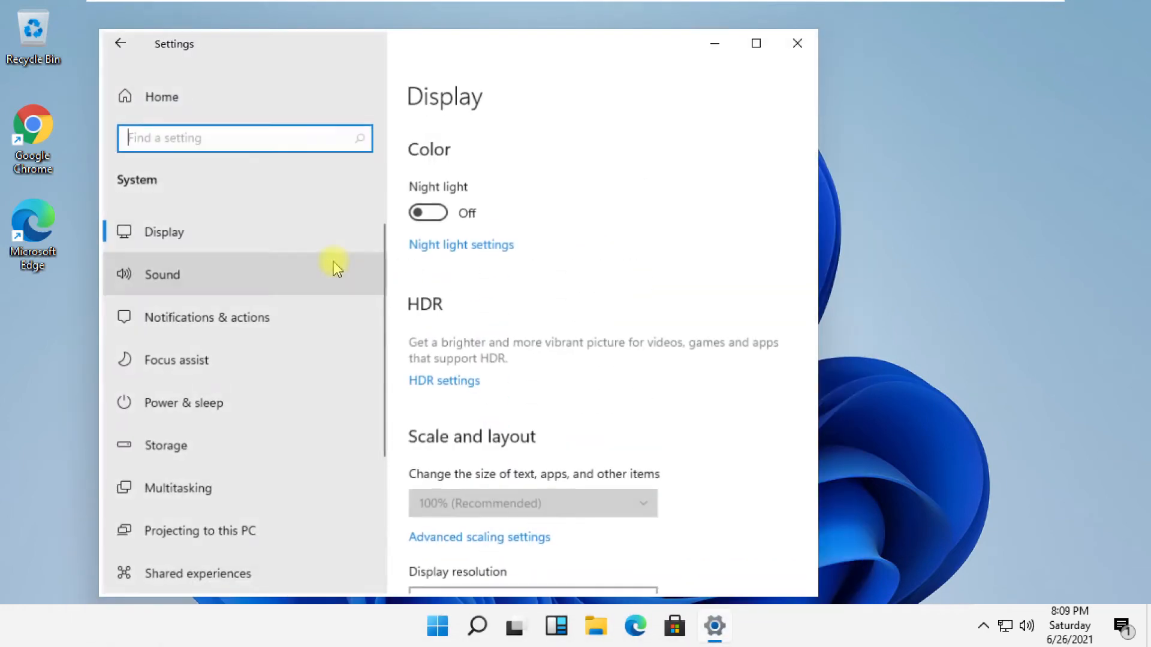
pyautogui.scroll(-3)
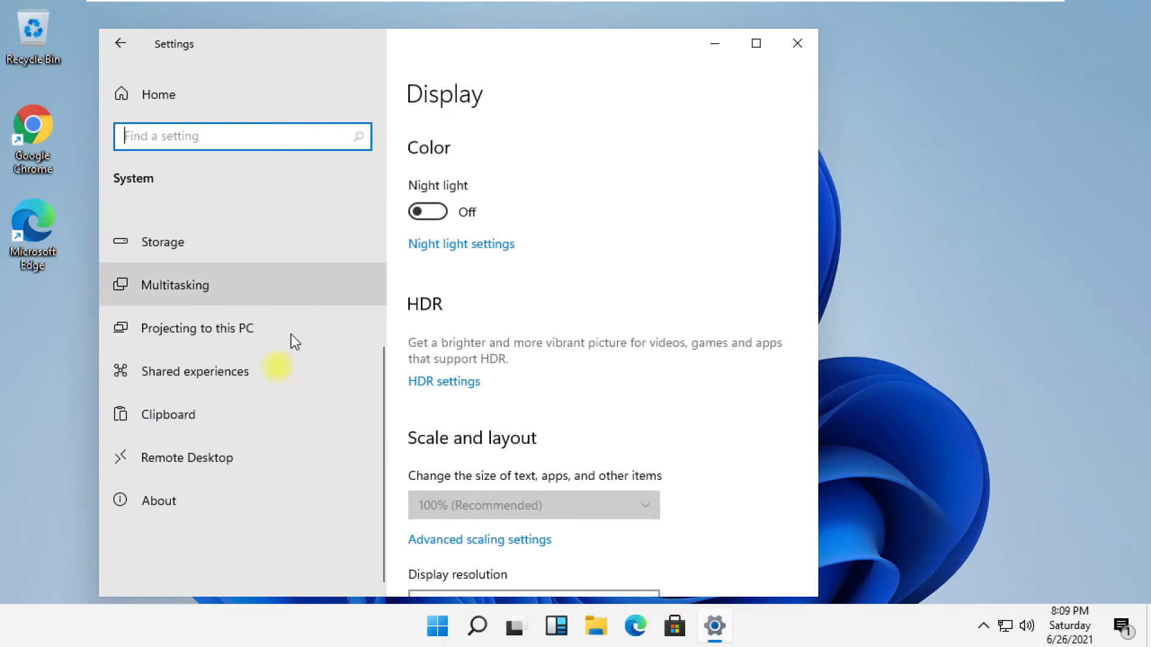
pyautogui.click(161, 500)
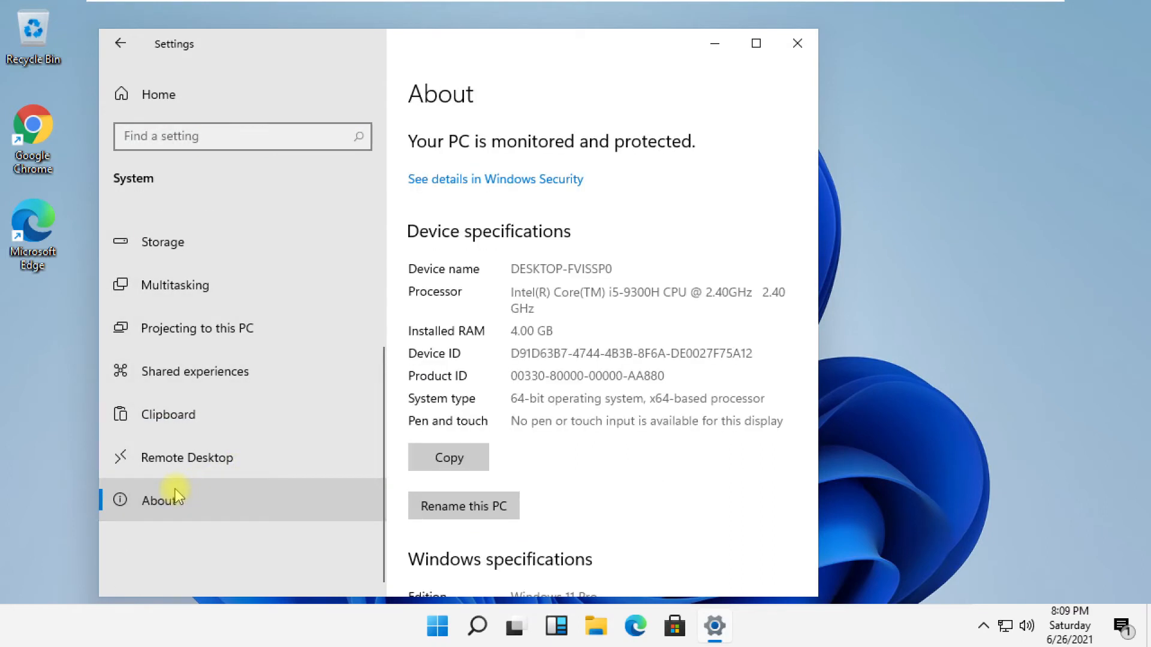
pyautogui.scroll(-3)
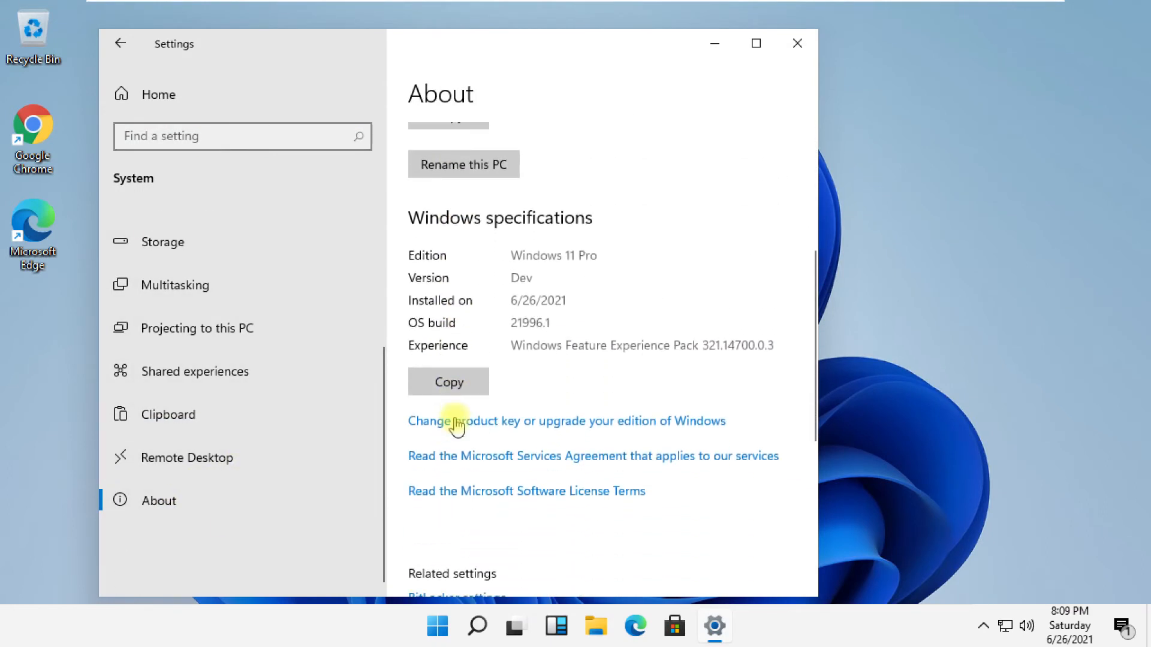
pyautogui.scroll(-3)
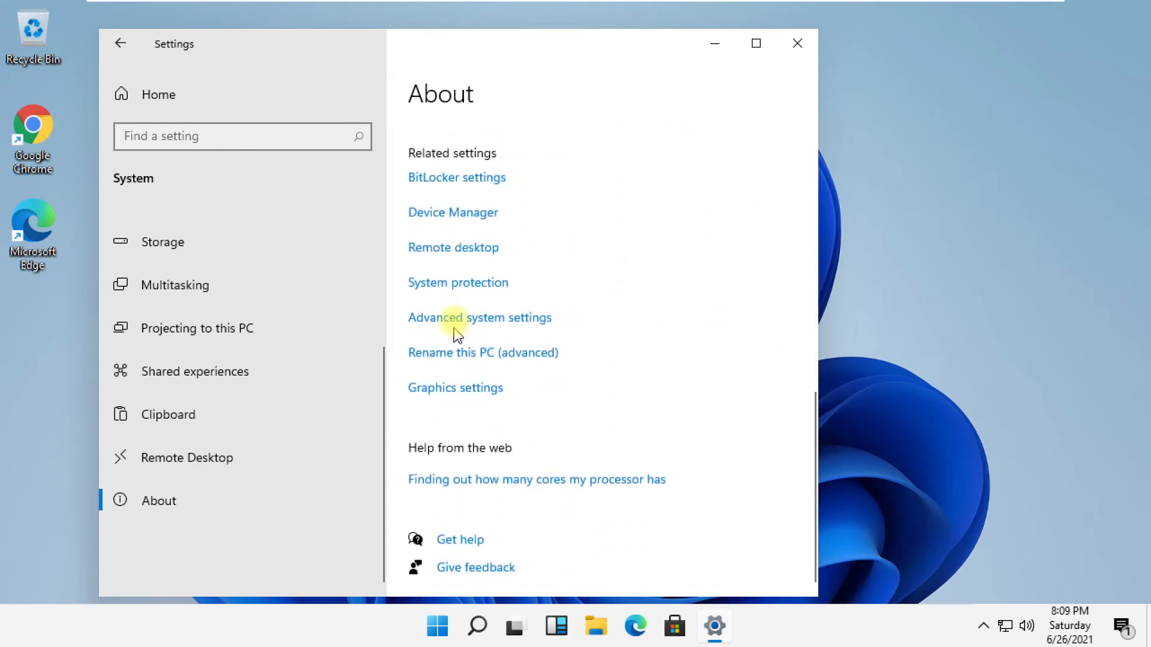
pyautogui.moveTo(478, 326)
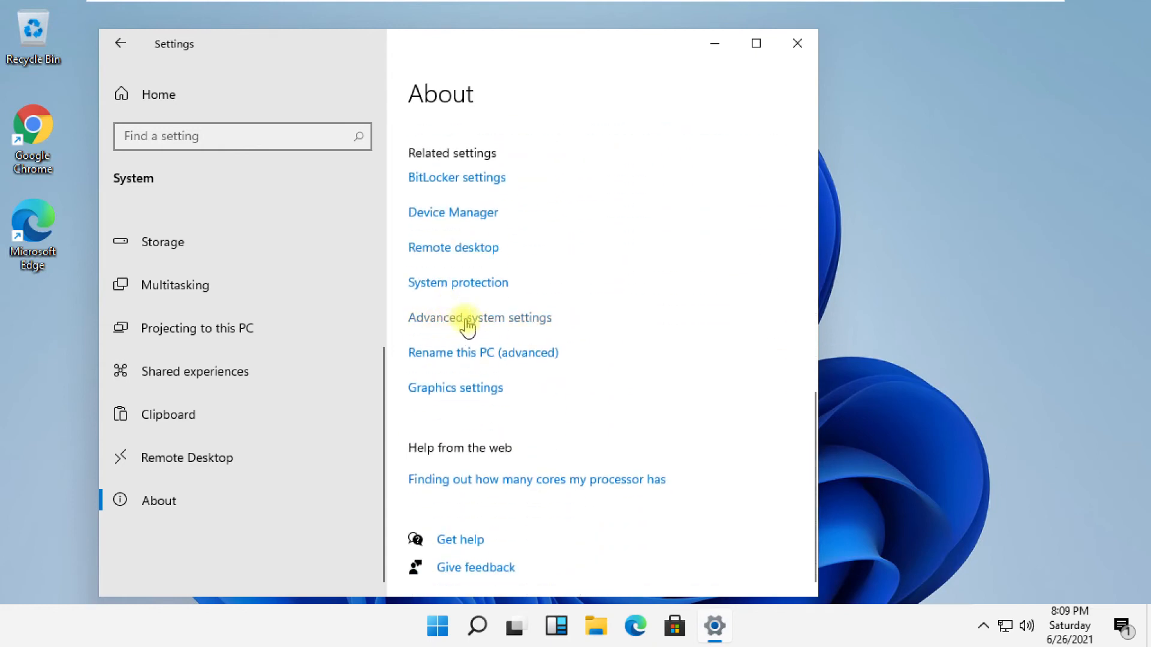
# Open Advanced system settings, then Performance Options' Advanced tab showing 1408 MB virtual memory.
pyautogui.click(480, 317)
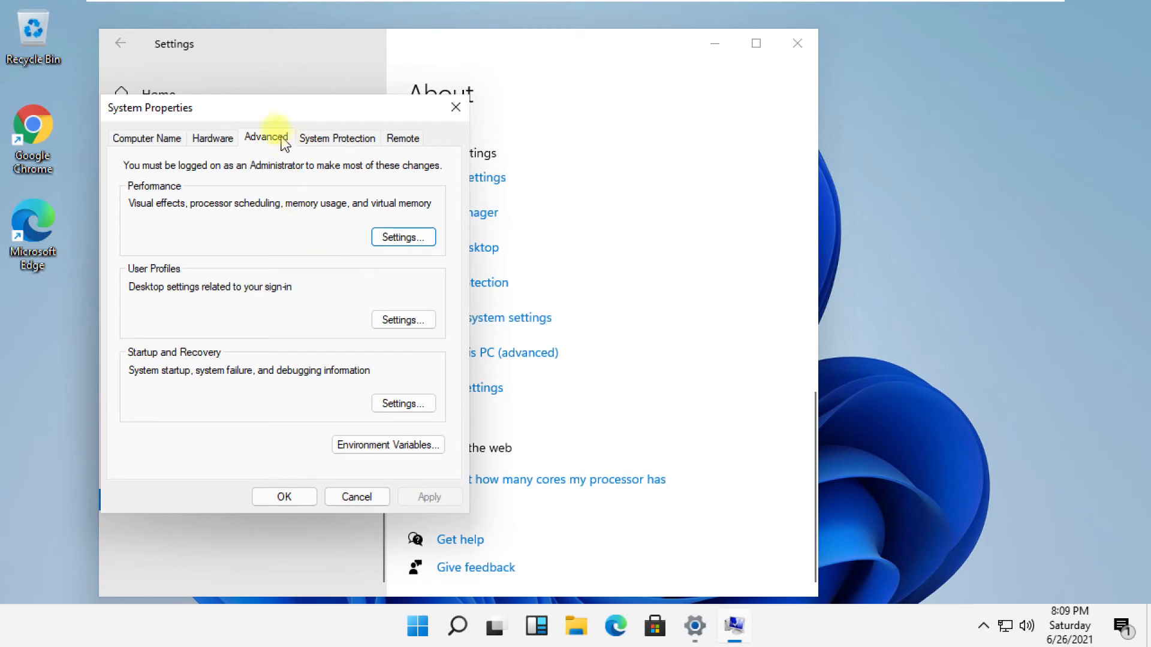
pyautogui.moveTo(402, 238)
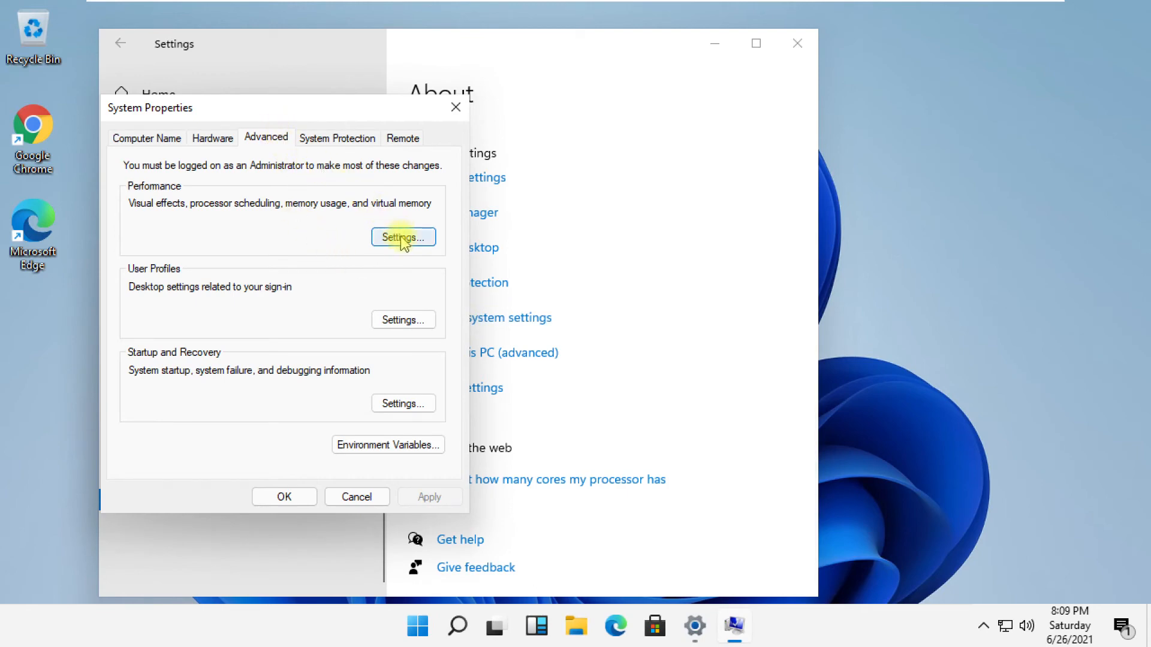
pyautogui.click(403, 237)
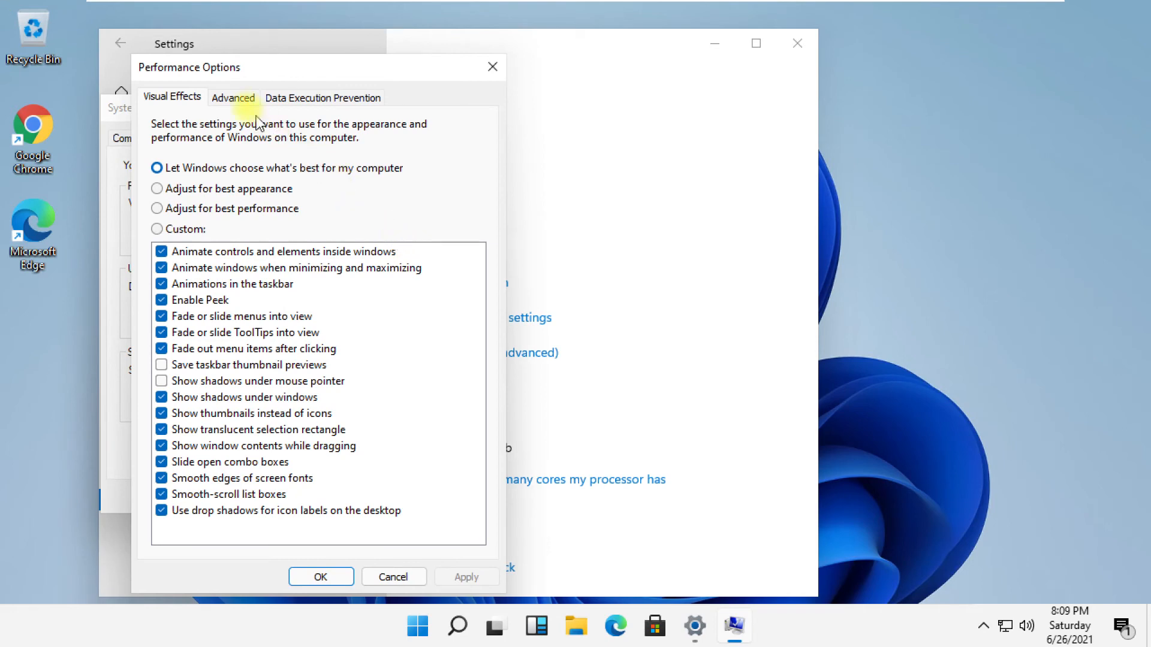
pyautogui.click(233, 98)
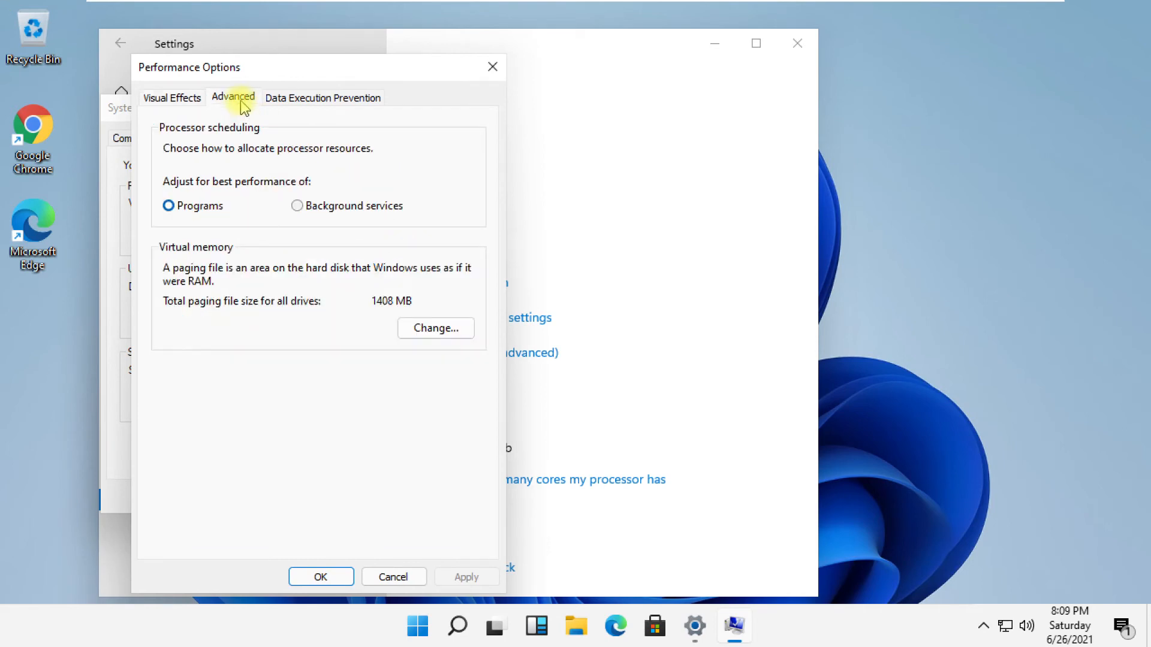
pyautogui.moveTo(250, 108)
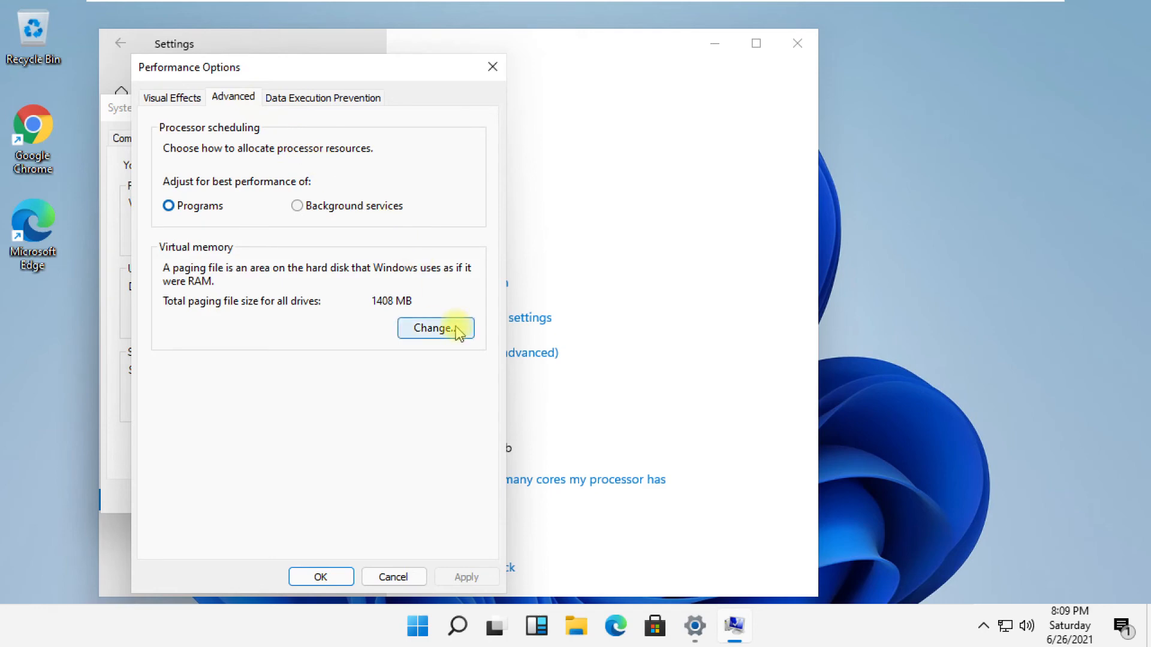
# Replace automatic paging file management with a custom 4000–4000 MB size on C:.
pyautogui.click(434, 328)
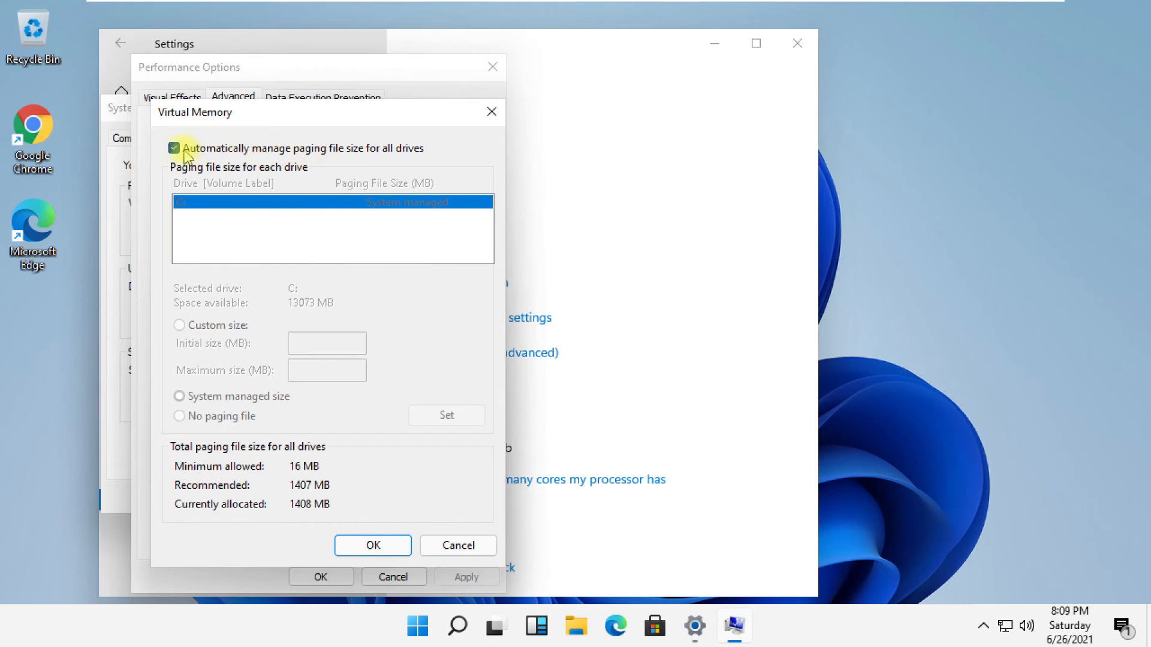
pyautogui.click(174, 148)
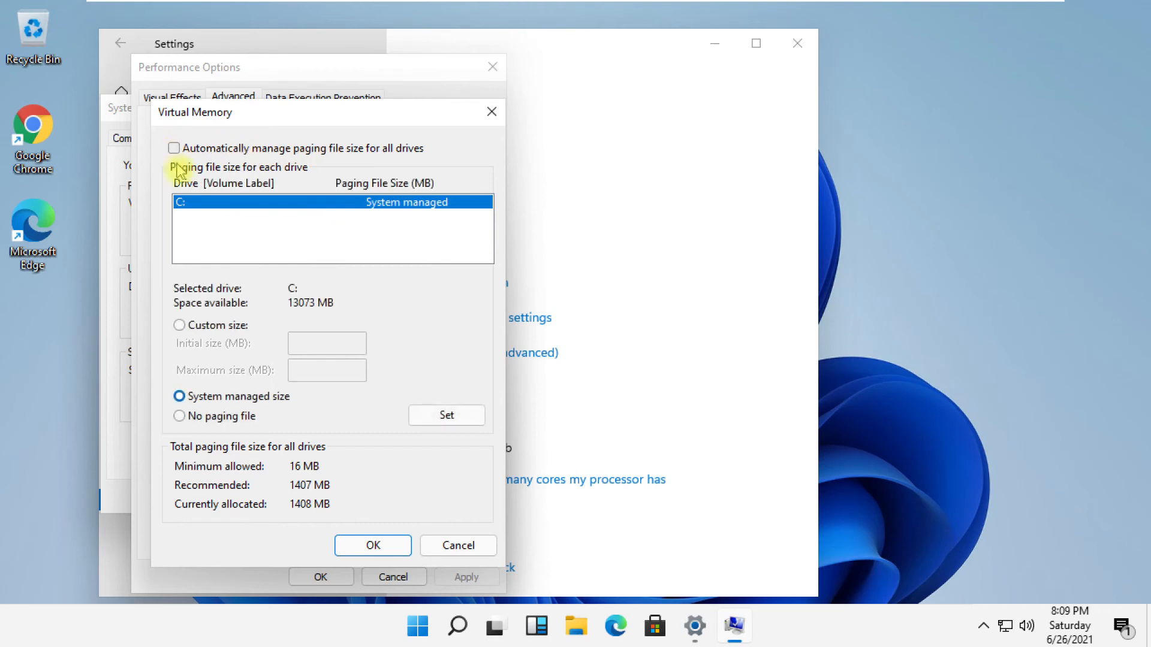
pyautogui.click(179, 325)
pyautogui.write('4000')
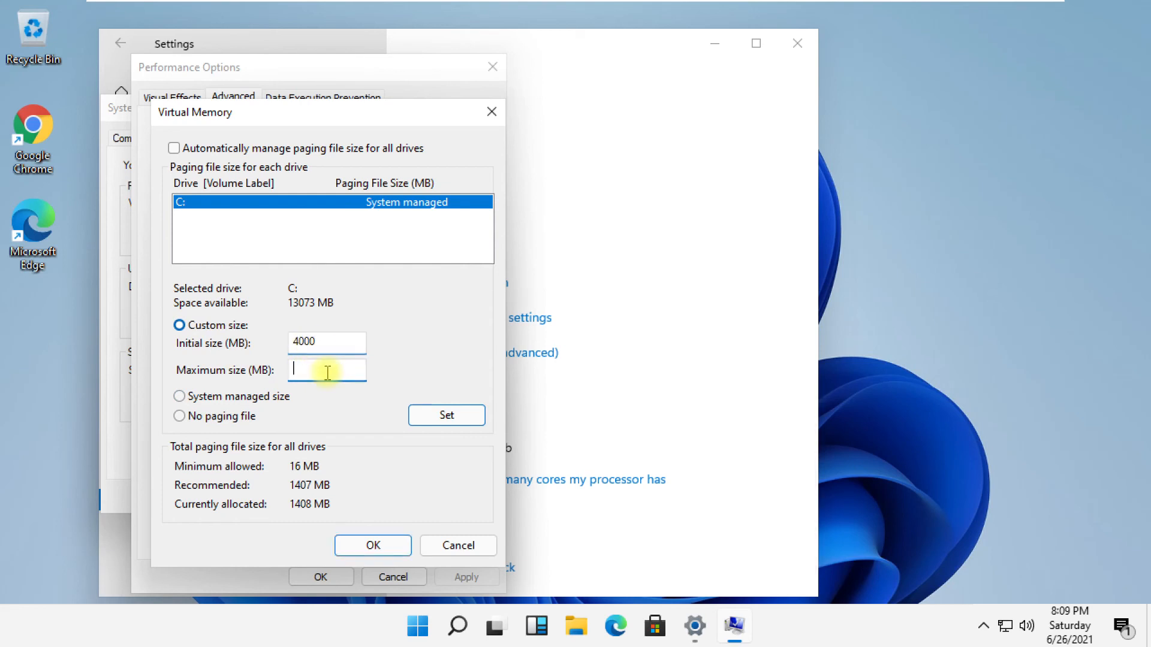
pyautogui.click(445, 415)
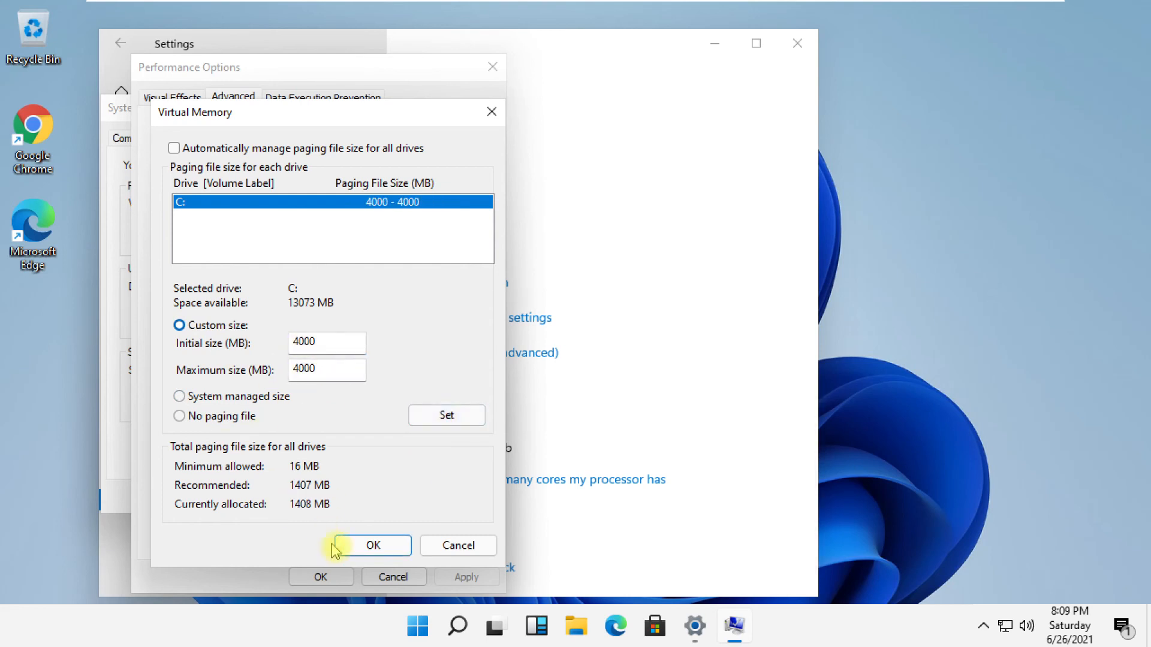
pyautogui.click(373, 546)
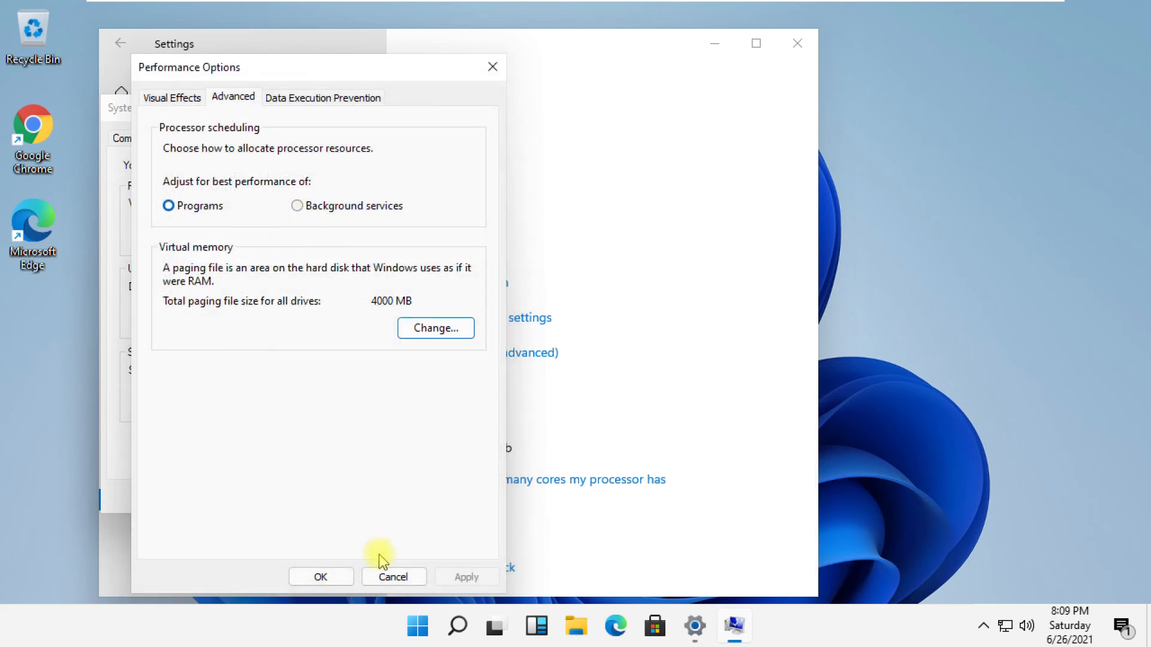
pyautogui.click(320, 577)
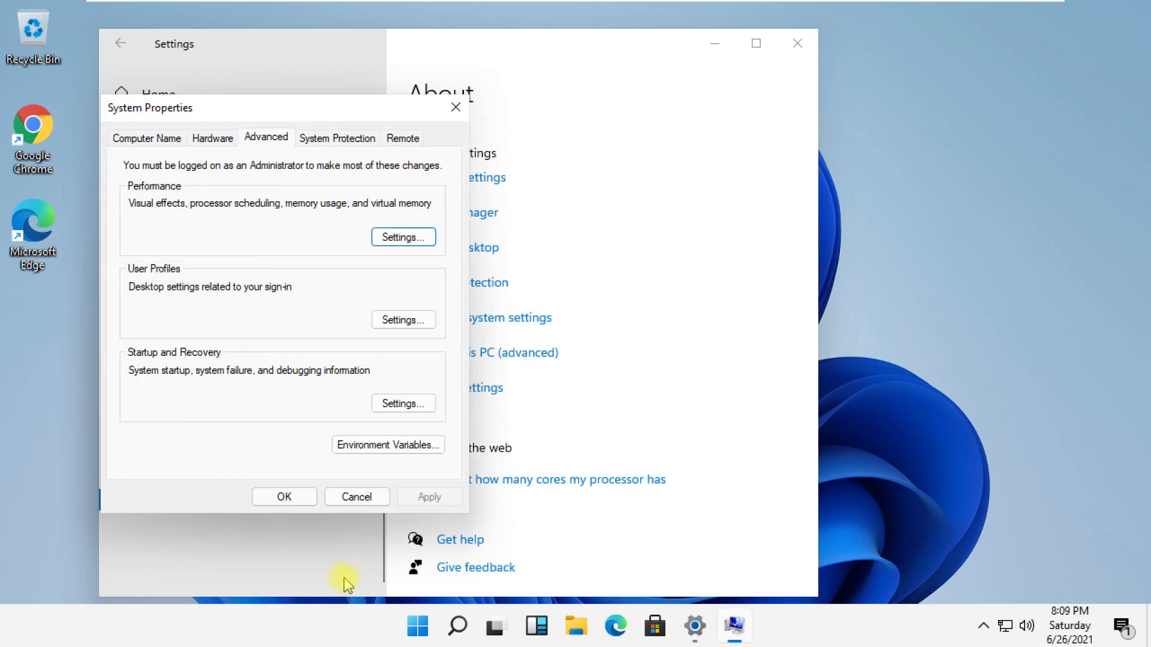